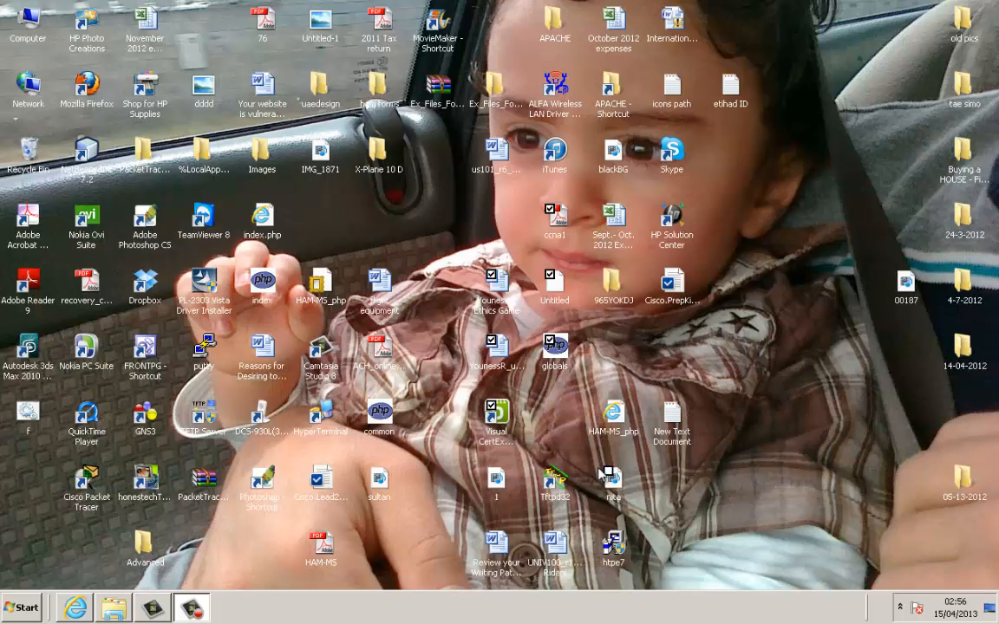
mouse_move(572, 475)
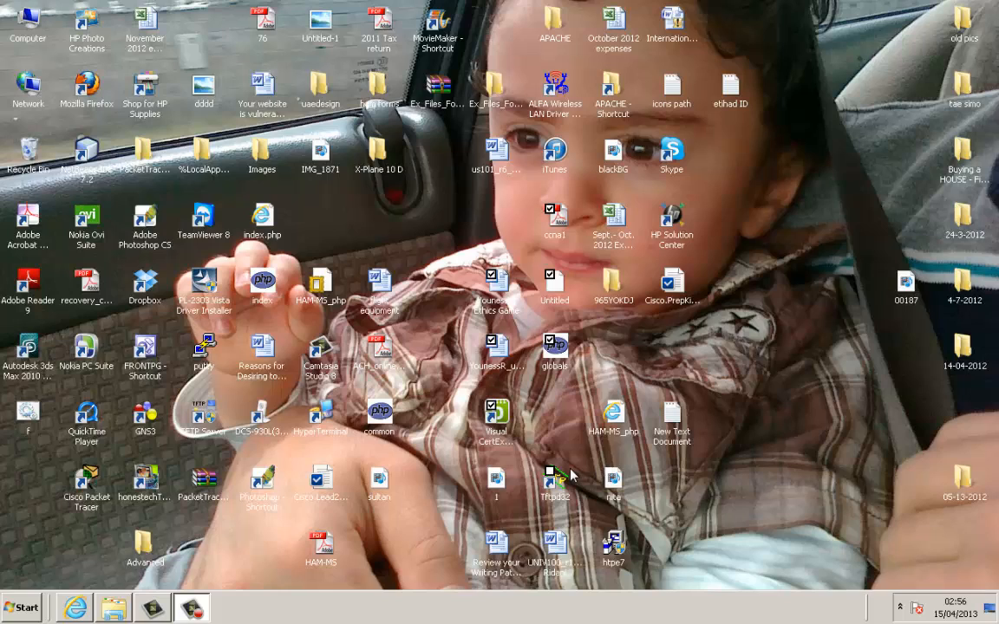
mouse_move(579, 460)
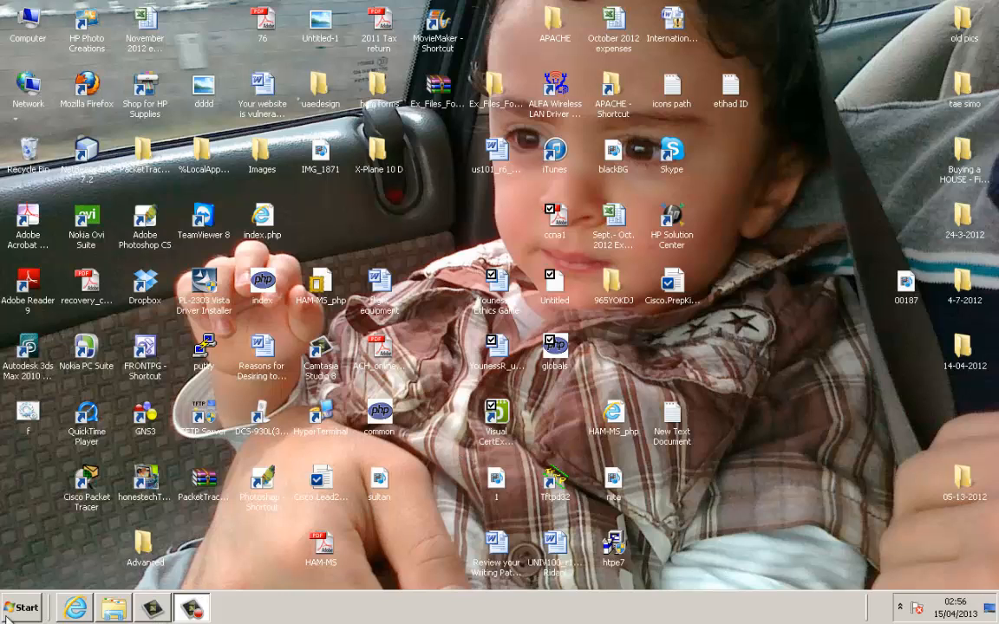
Step: Launch the Local Group Policy Editor by searching 'gpedit' from the Start menu
left_click(20, 606)
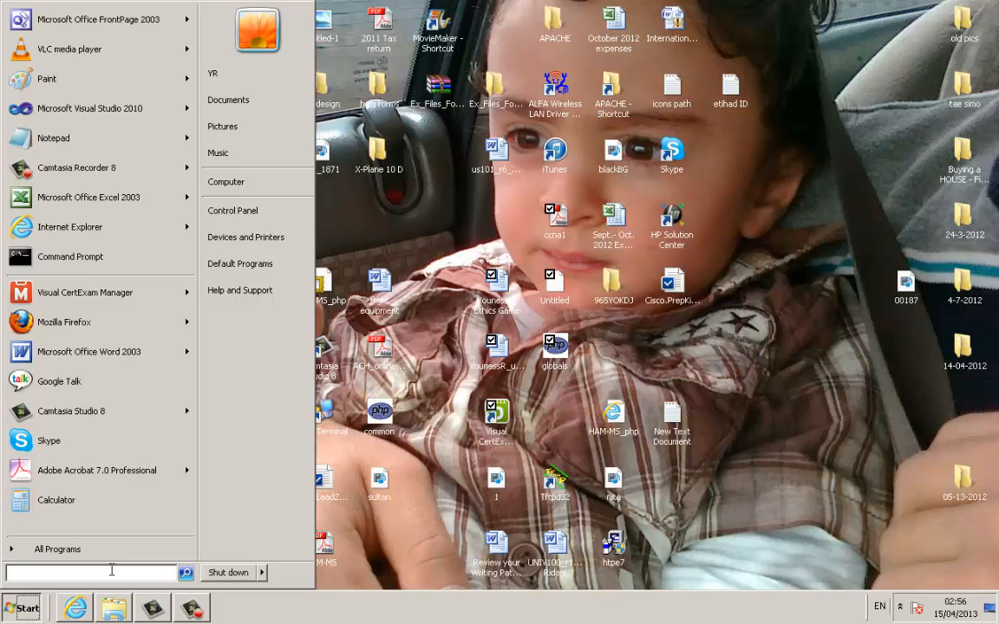
type("gp")
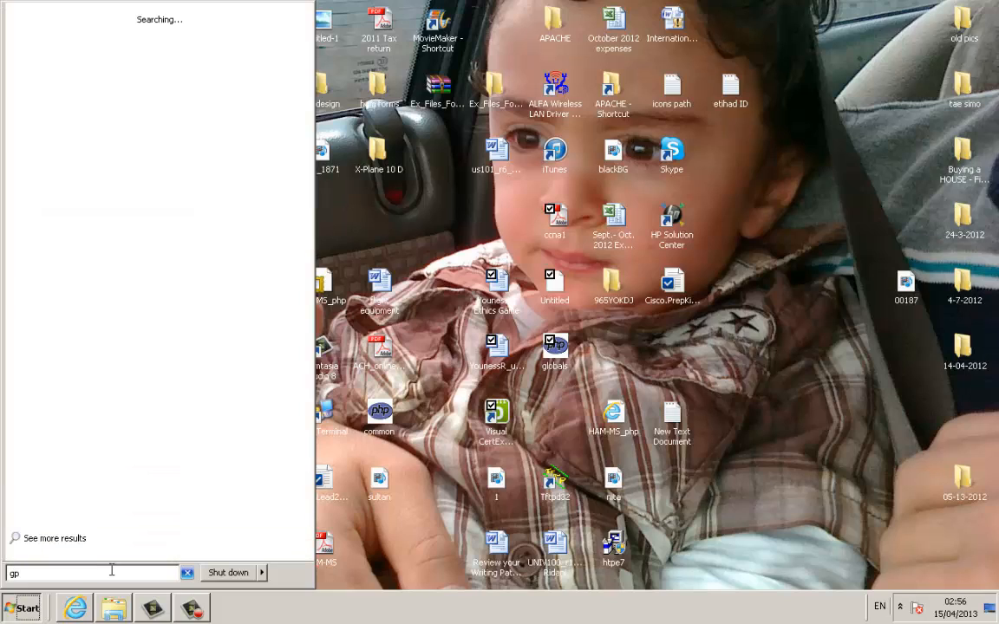
type("edit")
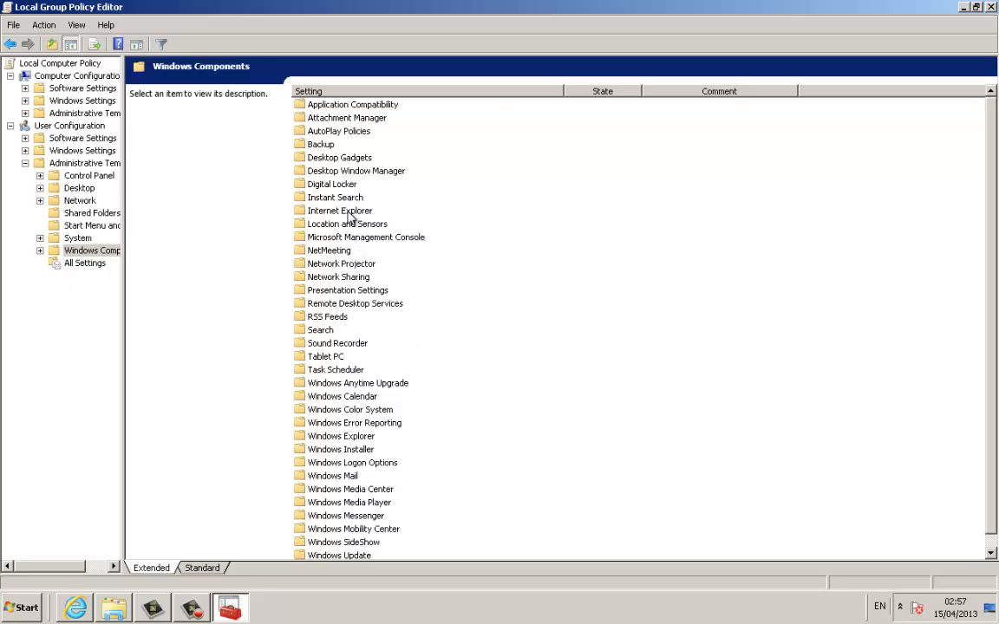
Step: Show Internet Explorer's Delete Browsing History policies and select Prevent Deleting Cookies to read its description
left_click(340, 210)
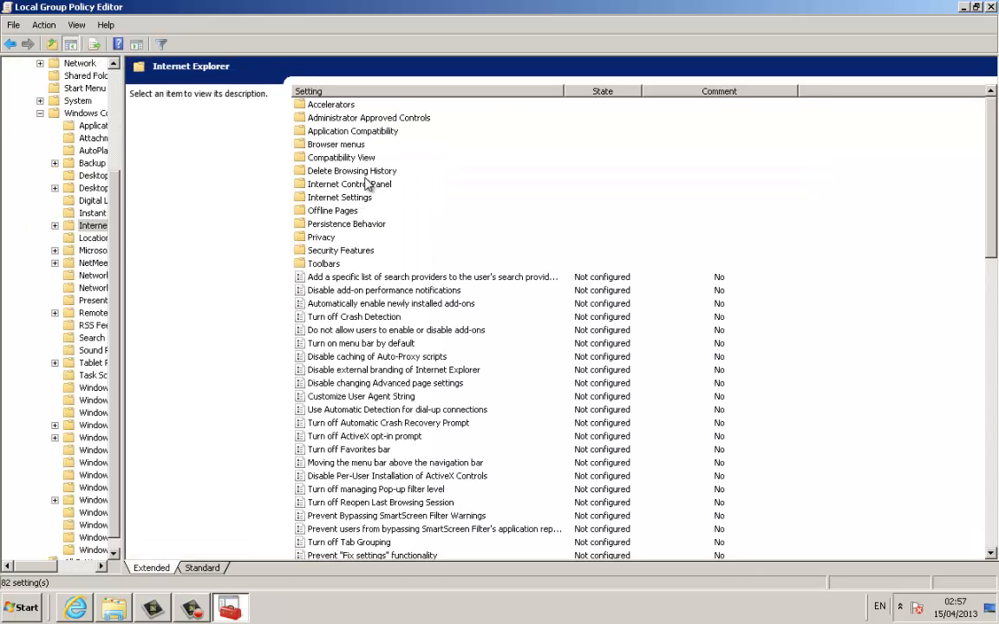
left_click(350, 170)
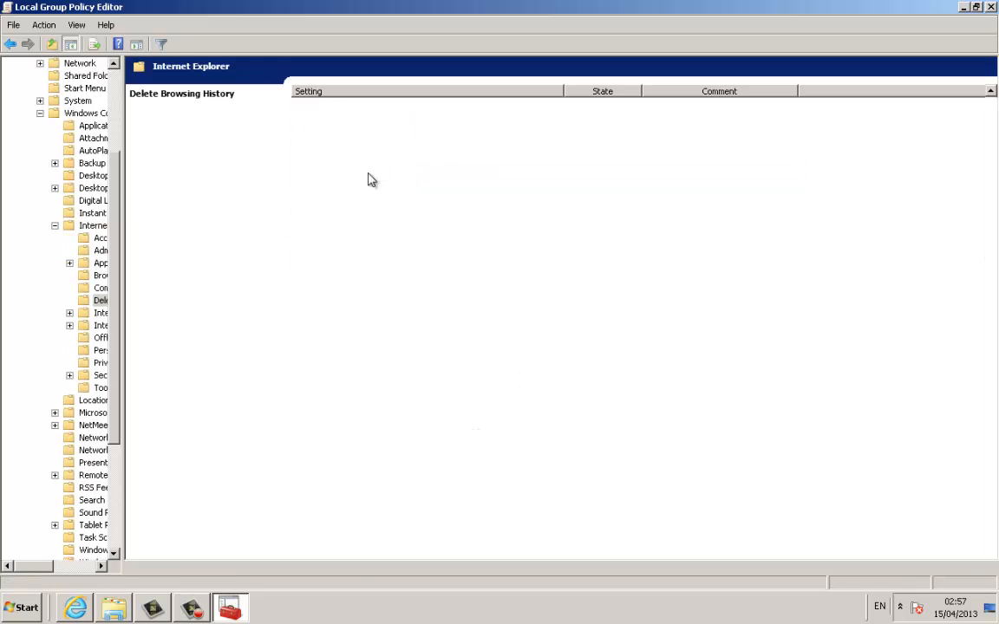
left_click(100, 300)
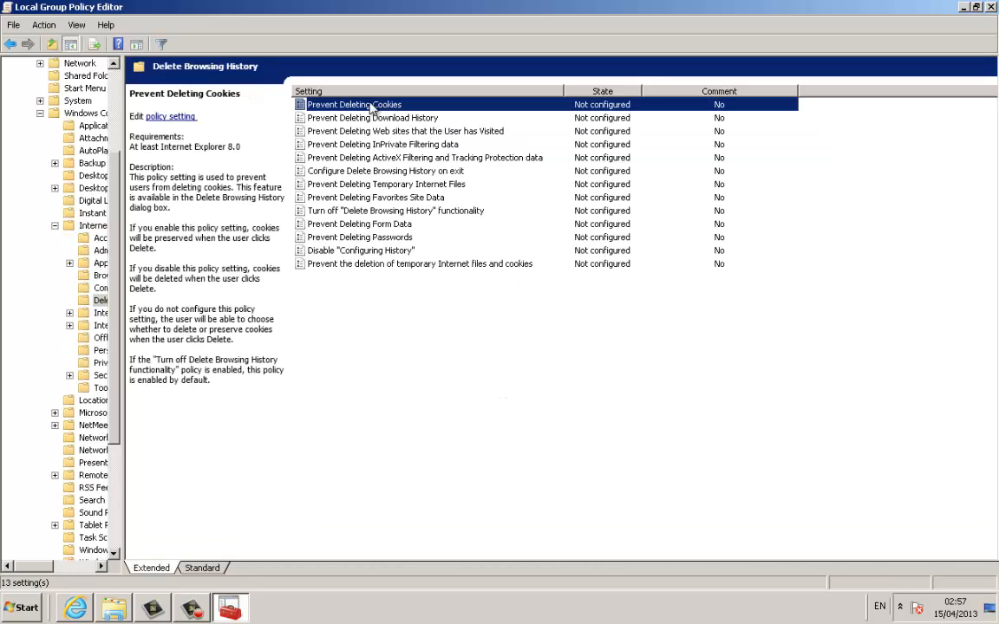
left_click(373, 118)
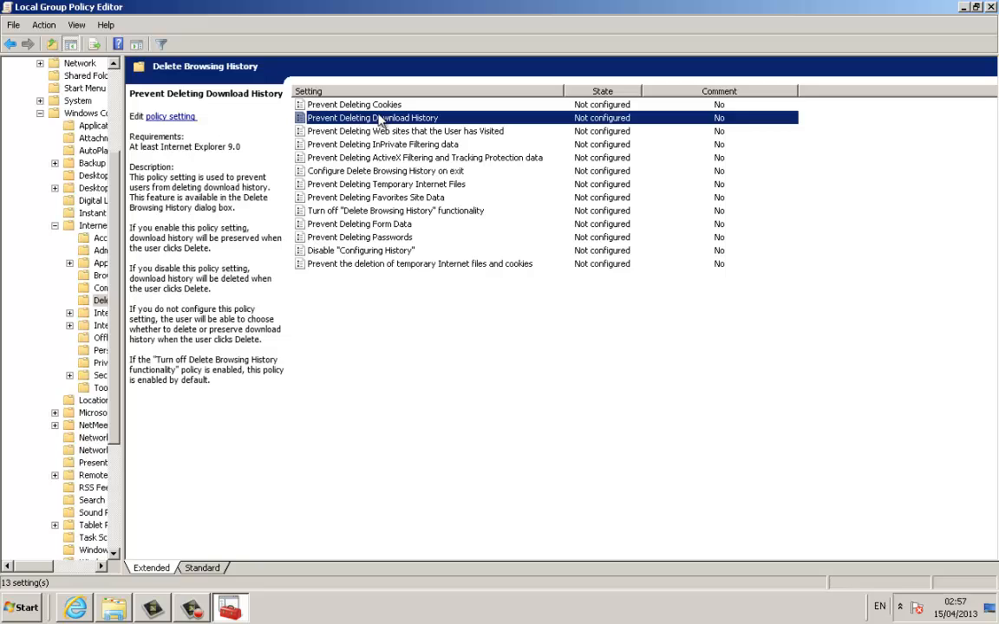
left_click(353, 104)
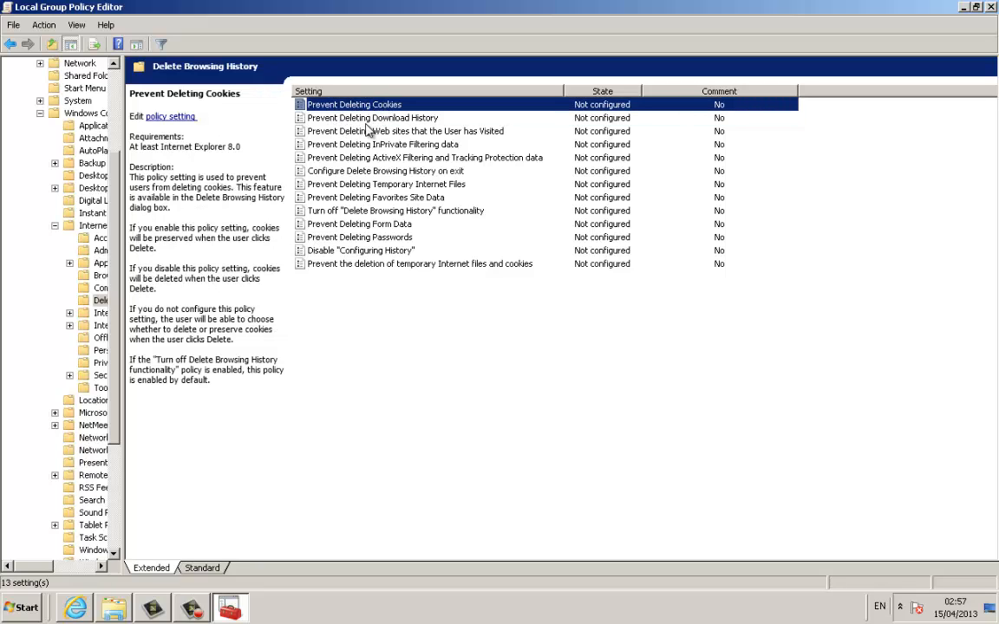
mouse_move(475, 201)
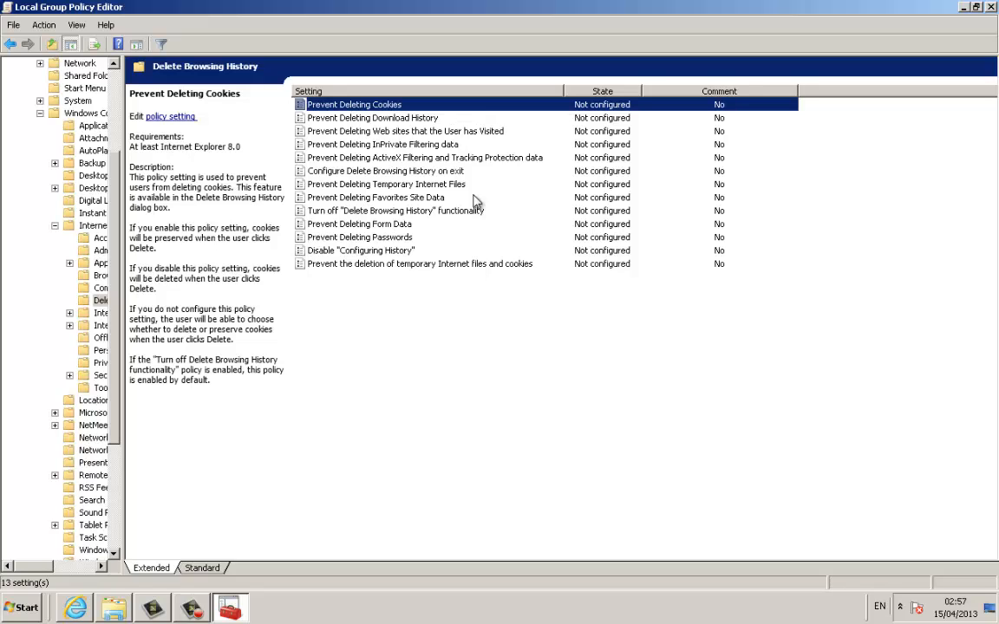
mouse_move(441, 159)
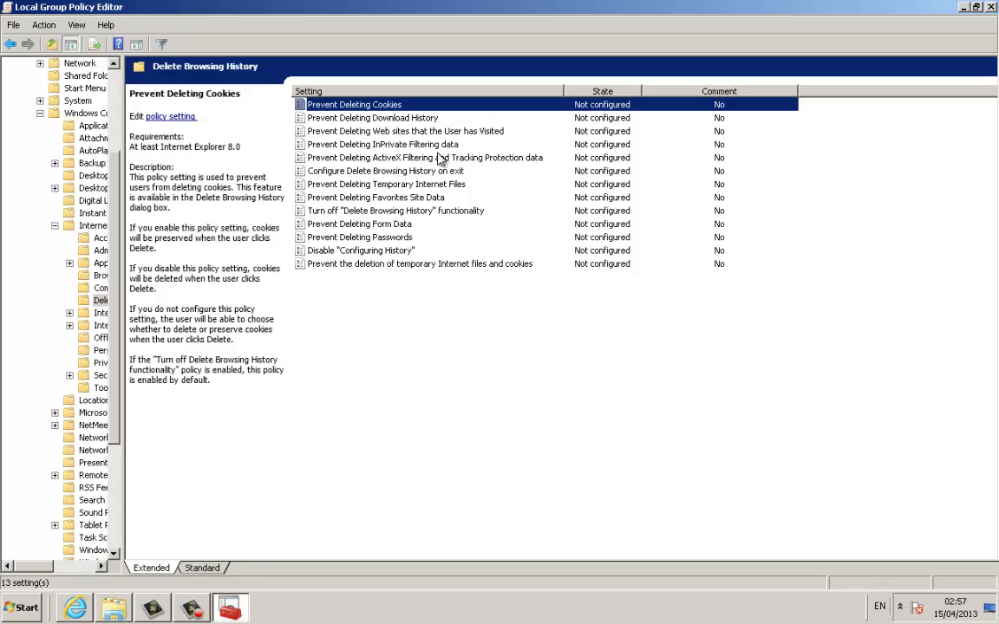
mouse_move(517, 107)
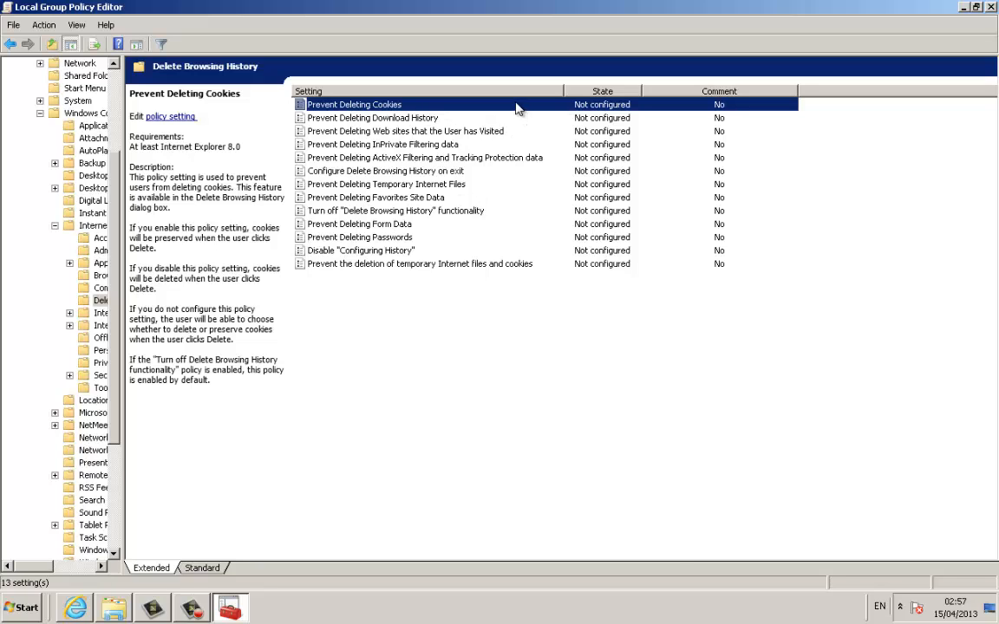
Step: Set the Prevent Deleting Cookies policy to Enabled and apply it
double_click(354, 104)
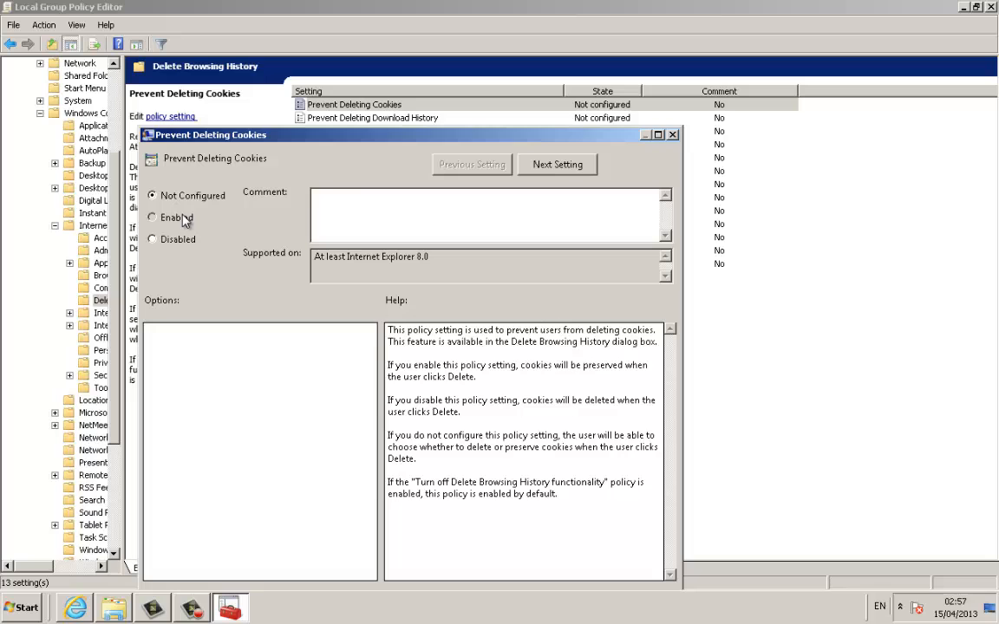
left_click(153, 217)
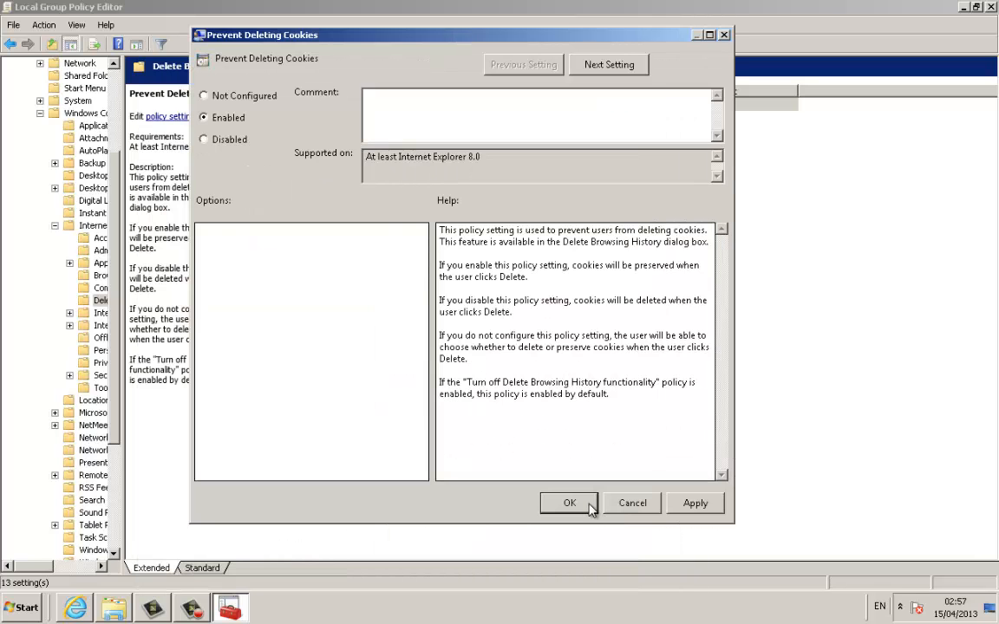
left_click(569, 502)
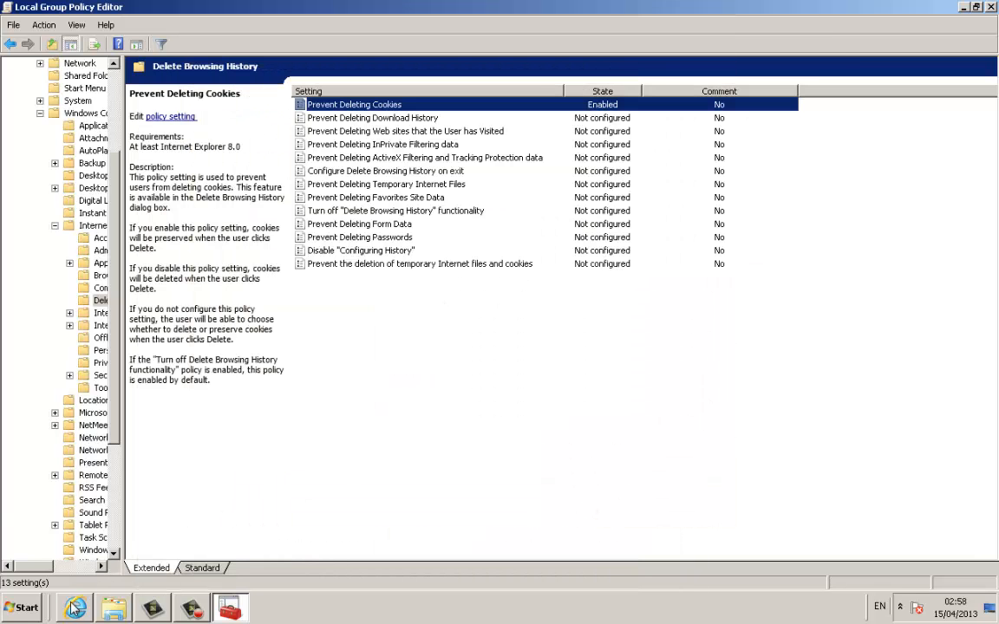
Step: Launch Internet Explorer from the taskbar
right_click(72, 607)
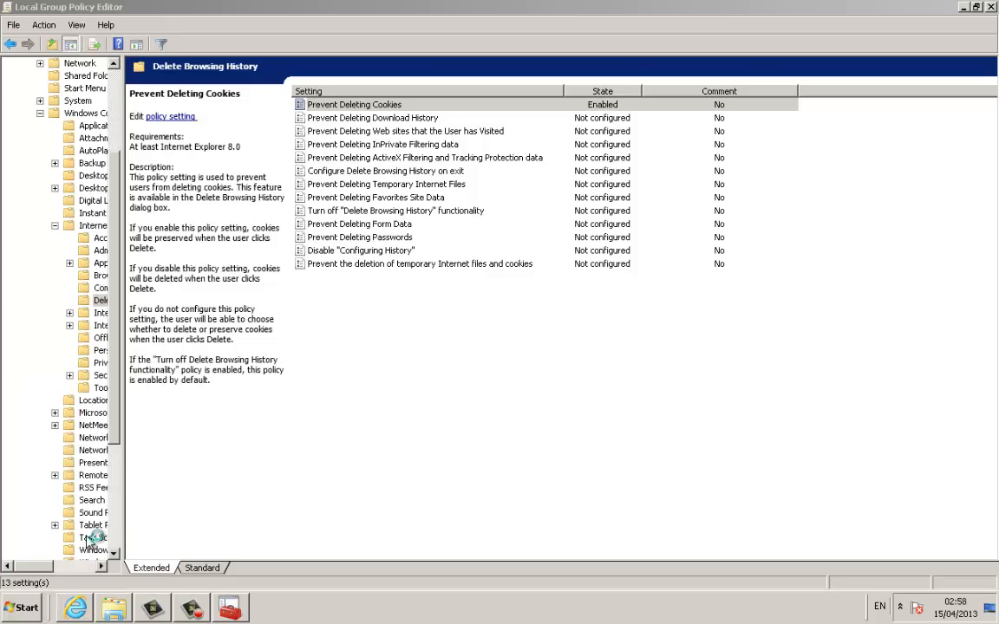
left_click(73, 607)
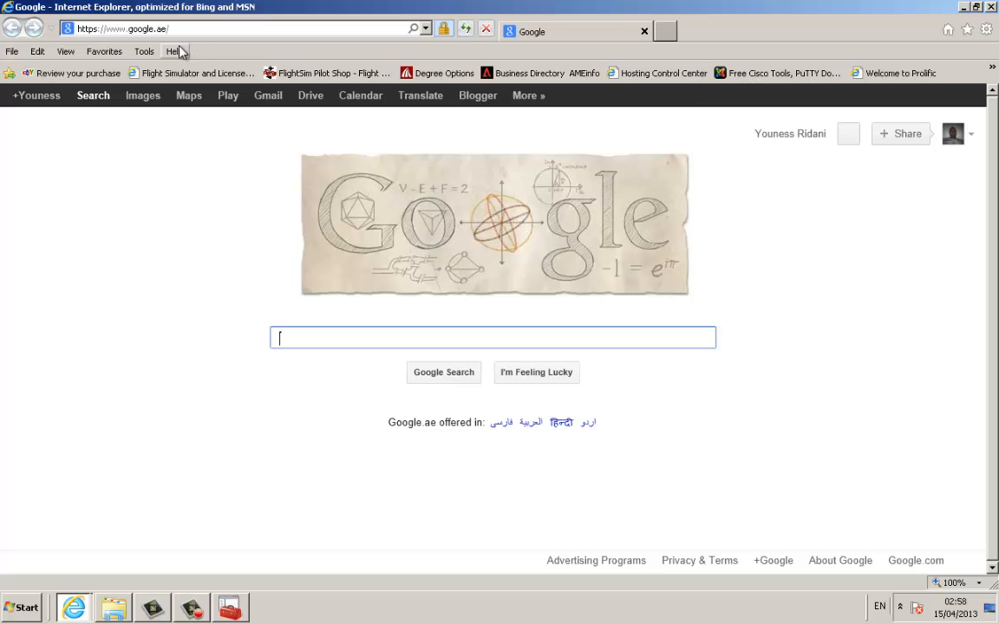
Step: Bring up Internet Options from the Tools menu
left_click(144, 52)
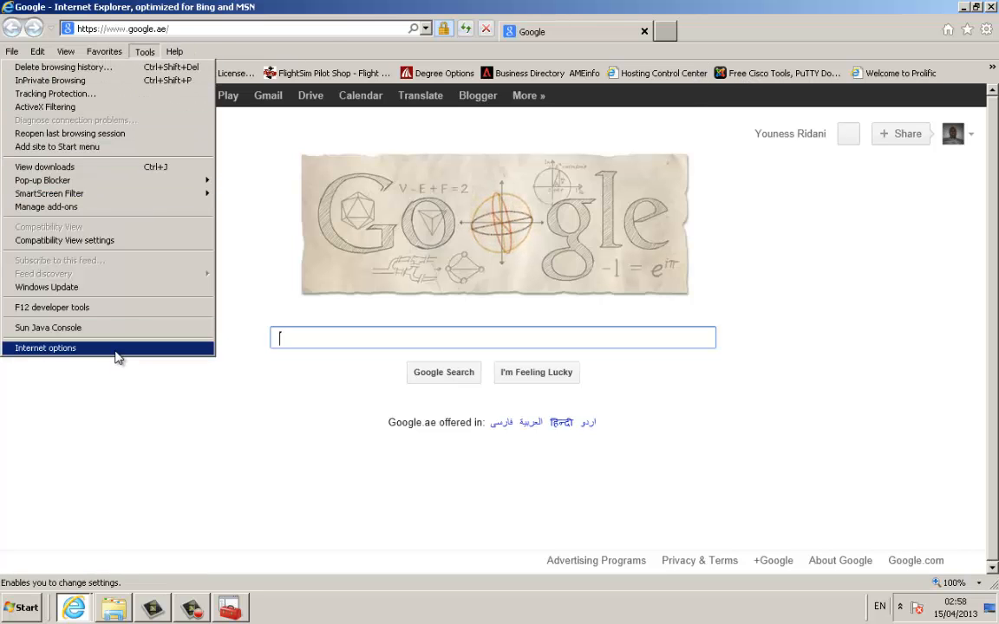
left_click(45, 347)
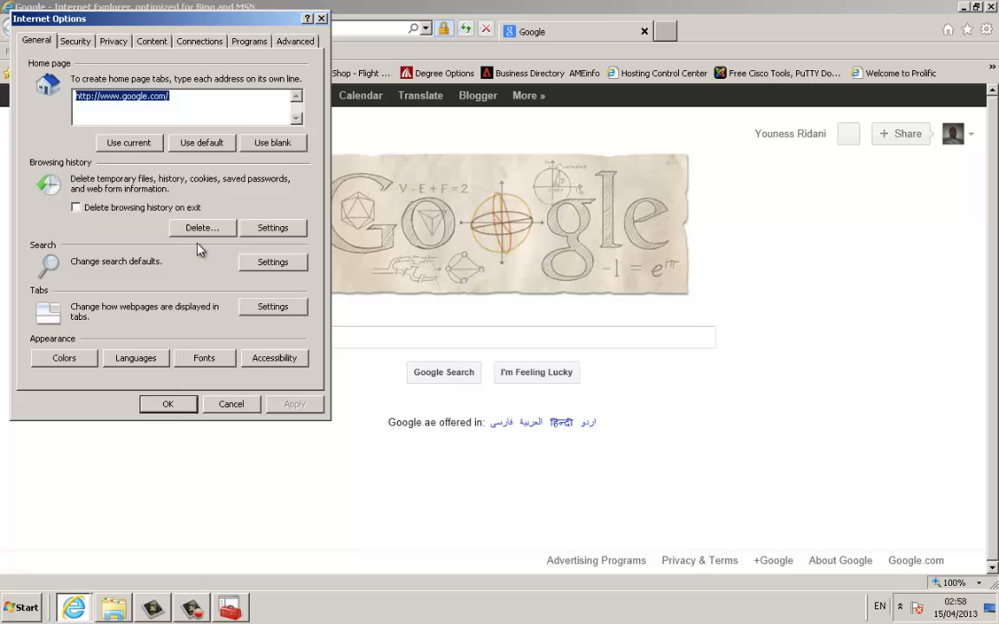
Step: Show the Delete Browsing History dialog with Cookies greyed out and unselectable
left_click(202, 227)
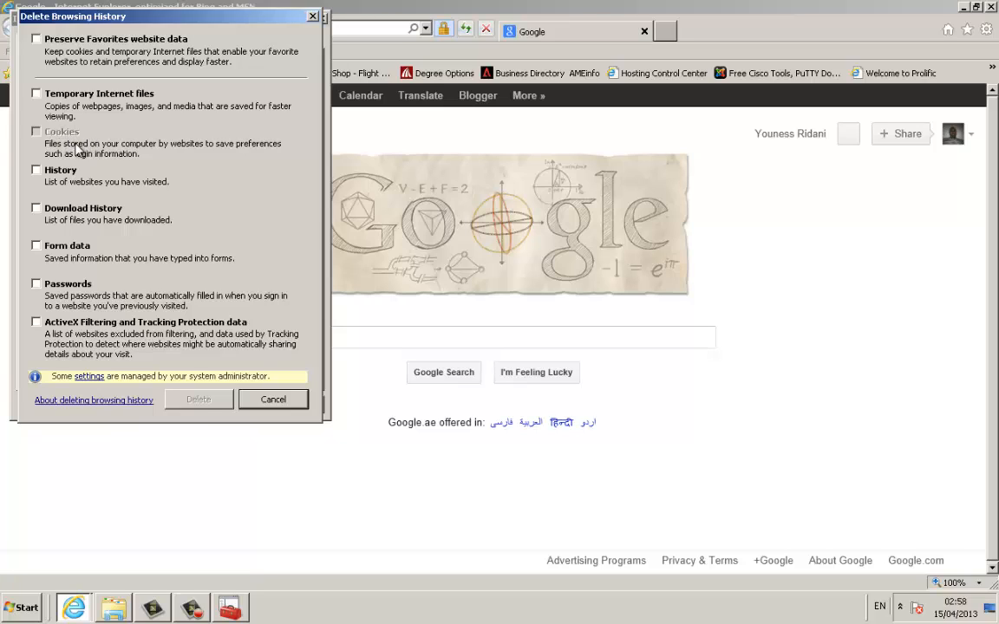
mouse_move(83, 140)
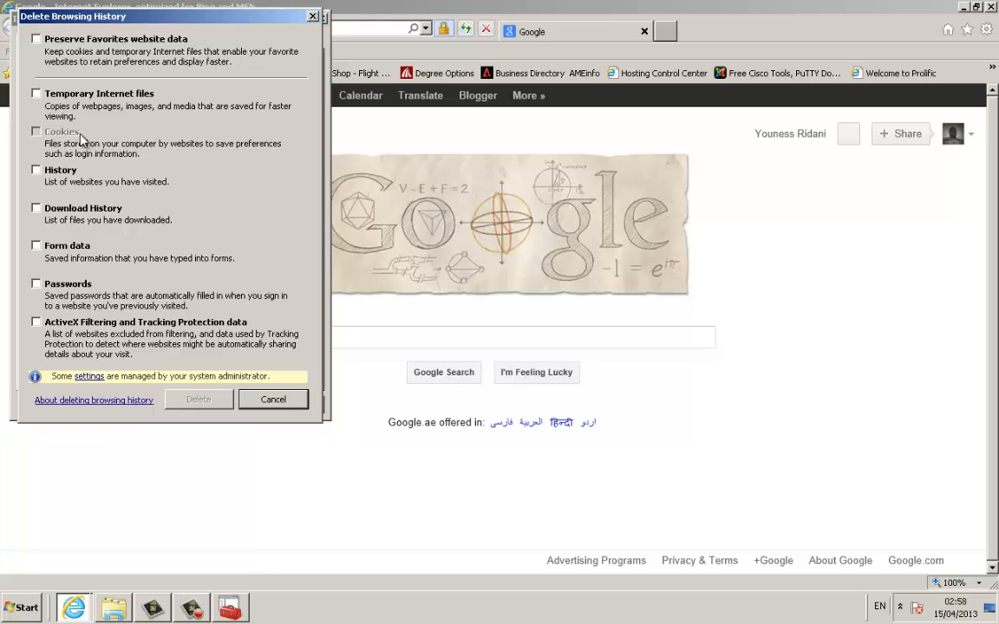
mouse_move(42, 139)
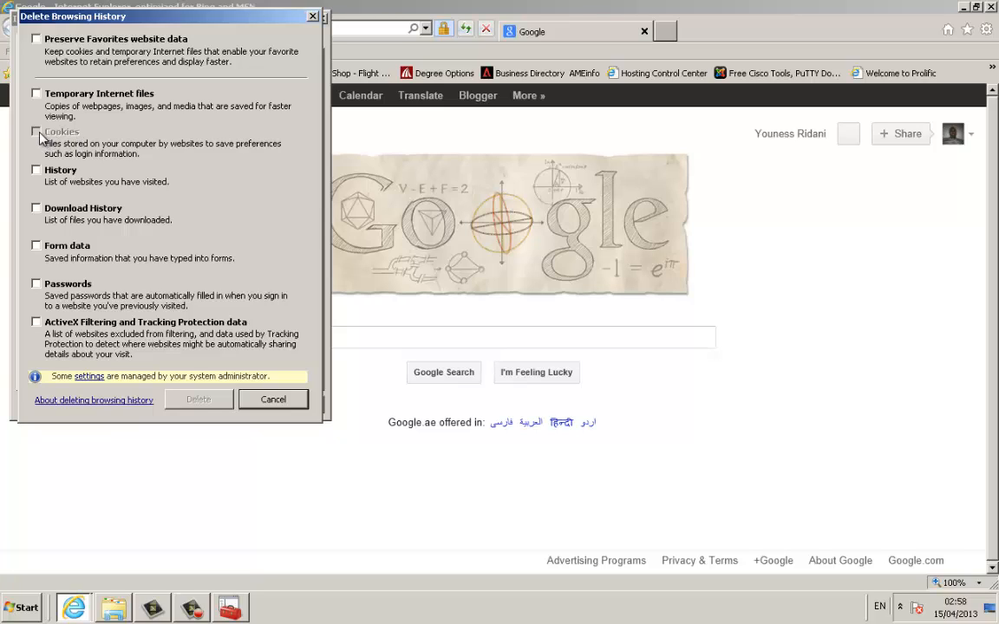